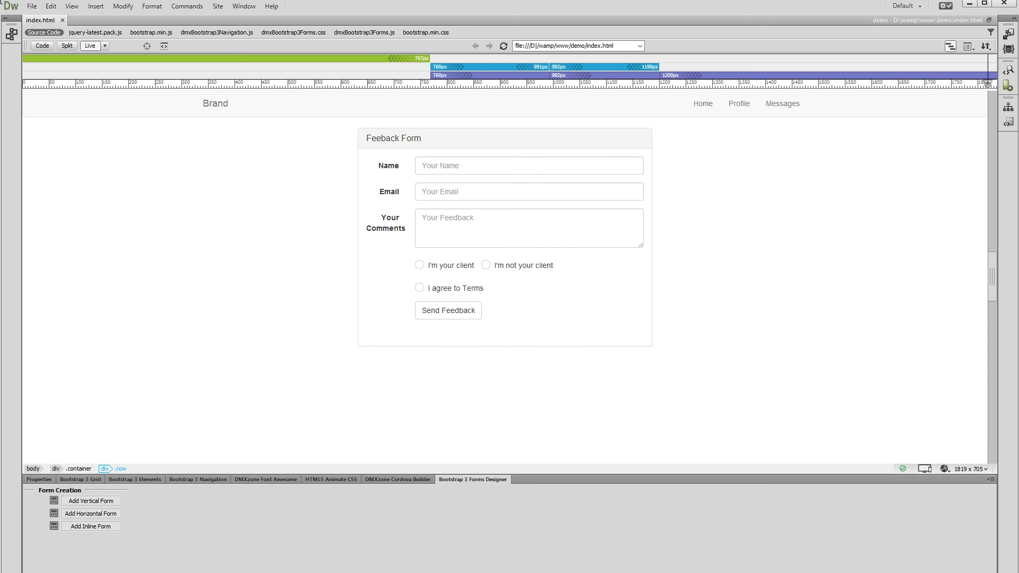
Add a File field after the comments box in the feedback form.
{"action": "left_click", "coordinate": [572, 501]}
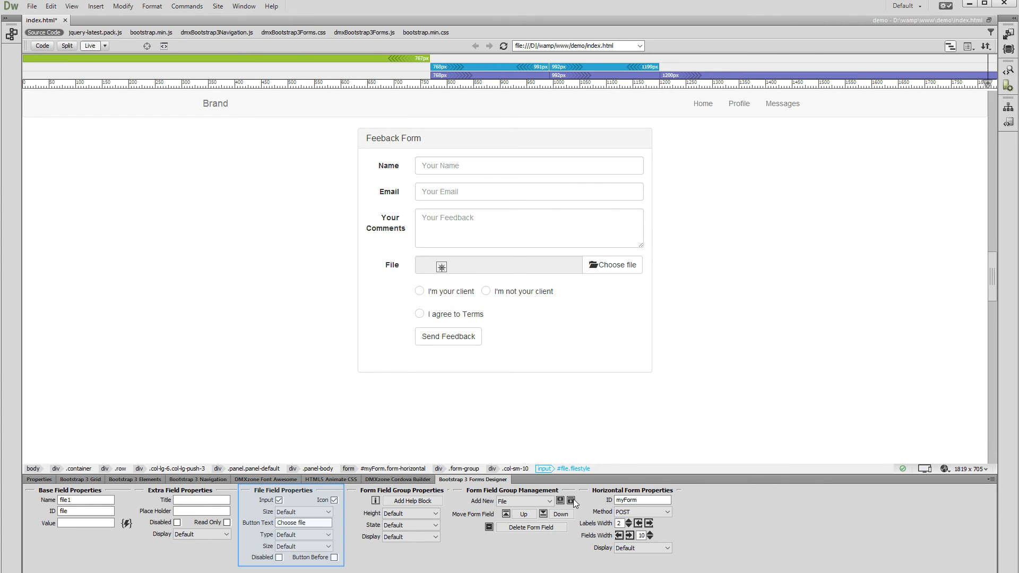
{"action": "left_click", "coordinate": [278, 499]}
{"action": "type", "text": "Your"}
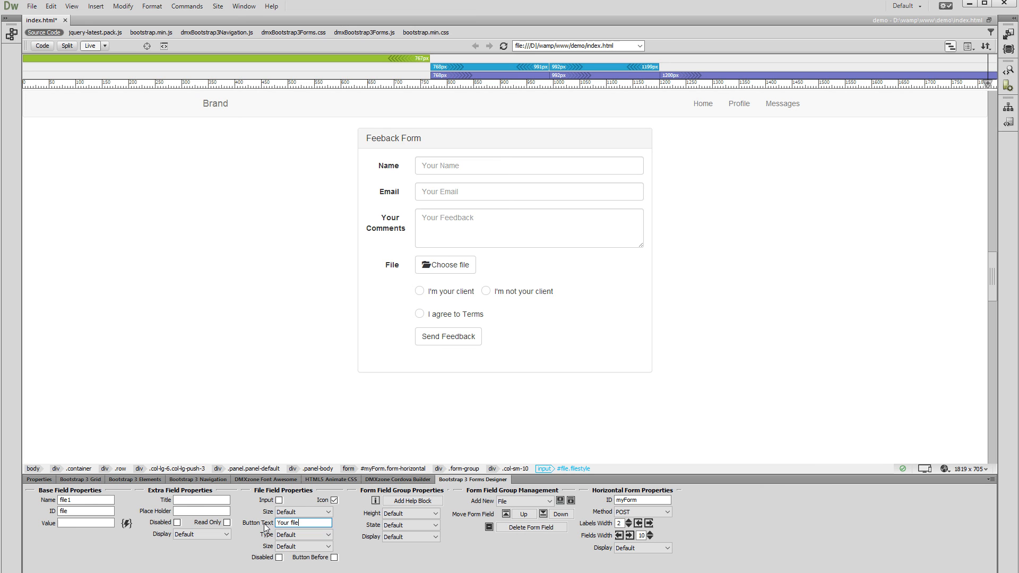
Set the File field's Button Text to 'Your file'.
{"action": "left_click", "coordinate": [302, 533]}
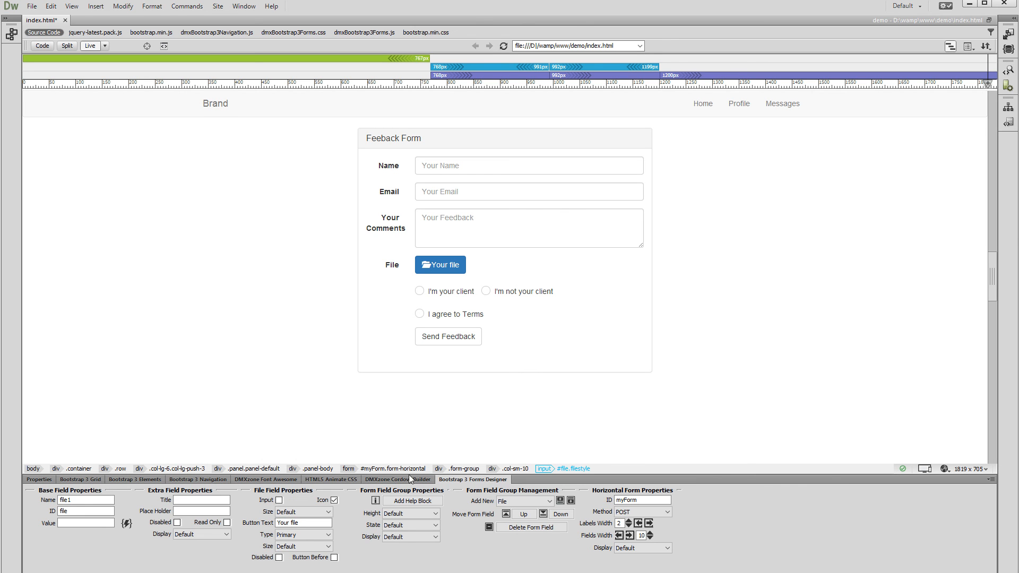